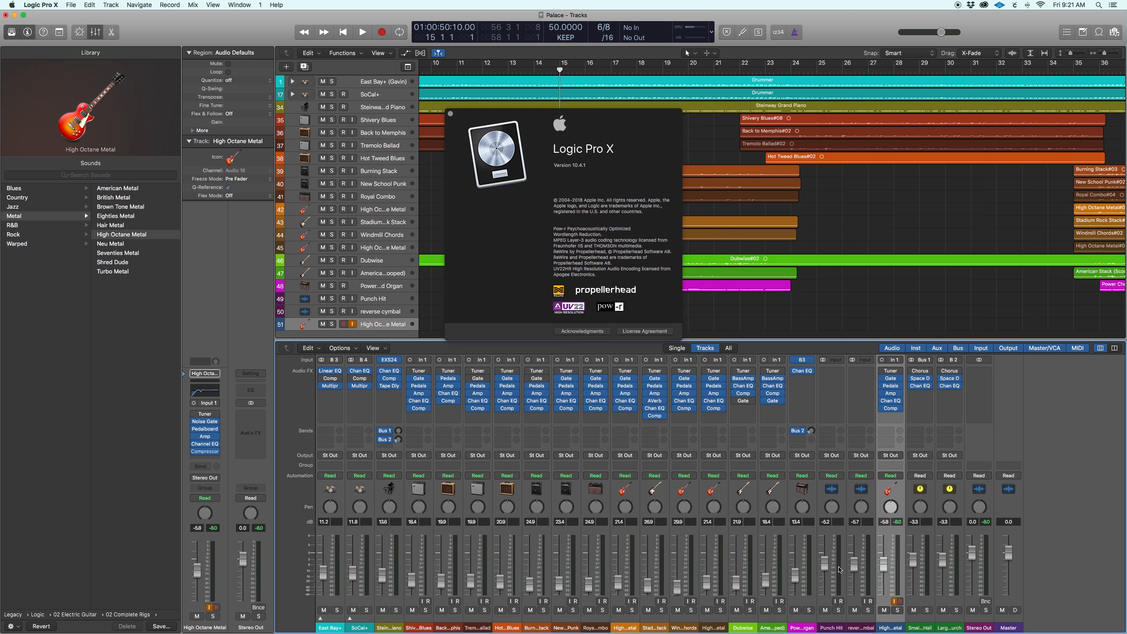
mouse_move(955, 448)
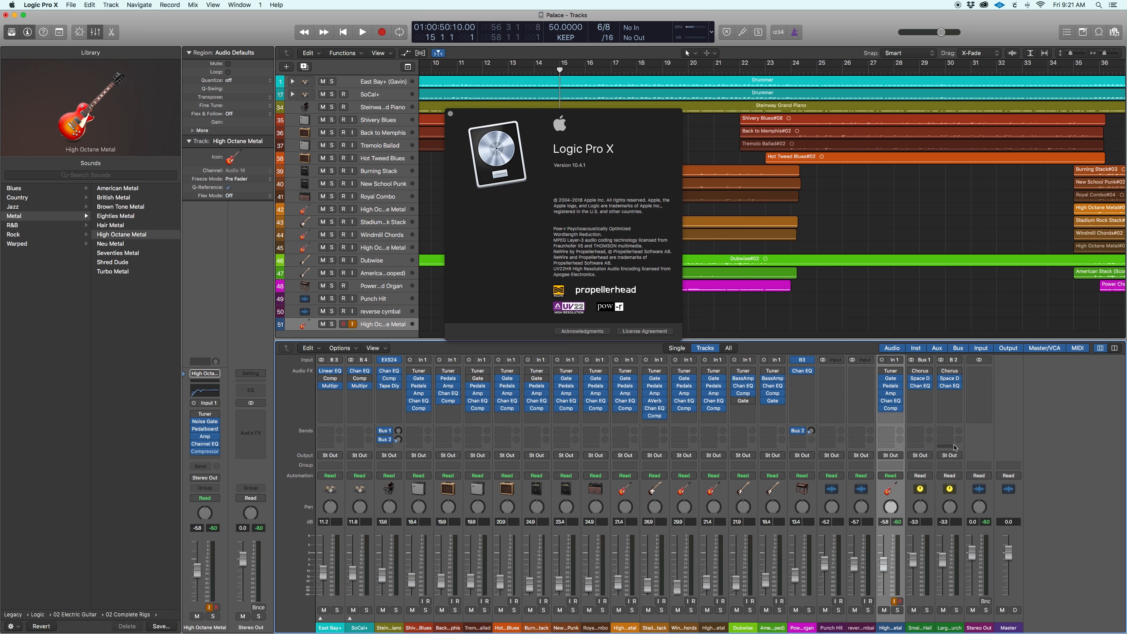
mouse_move(550, 179)
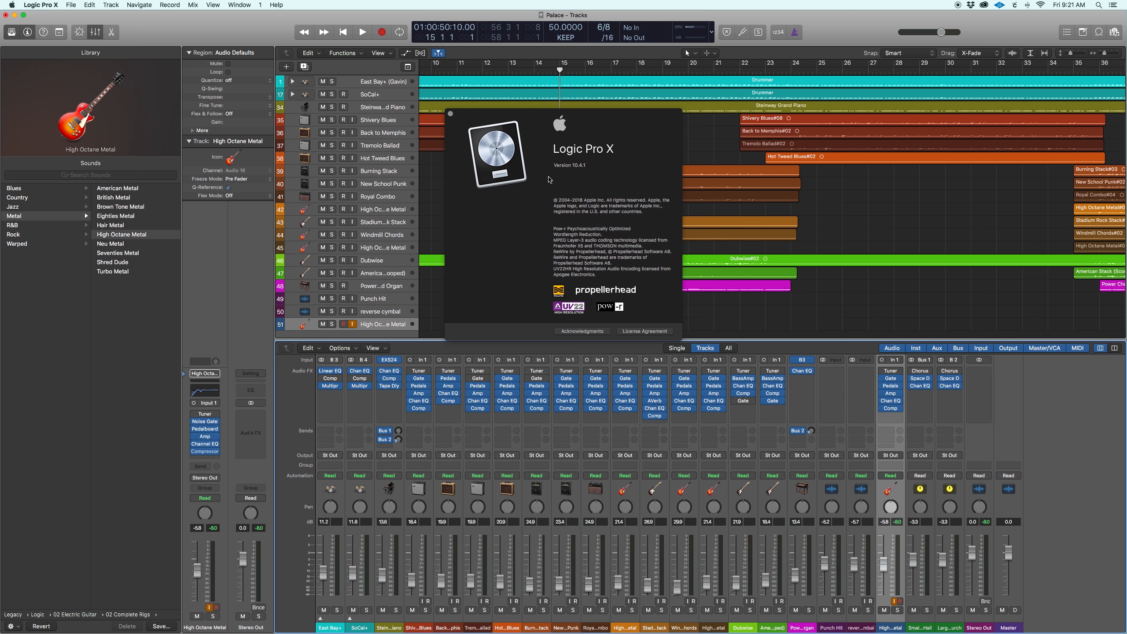
mouse_move(450, 116)
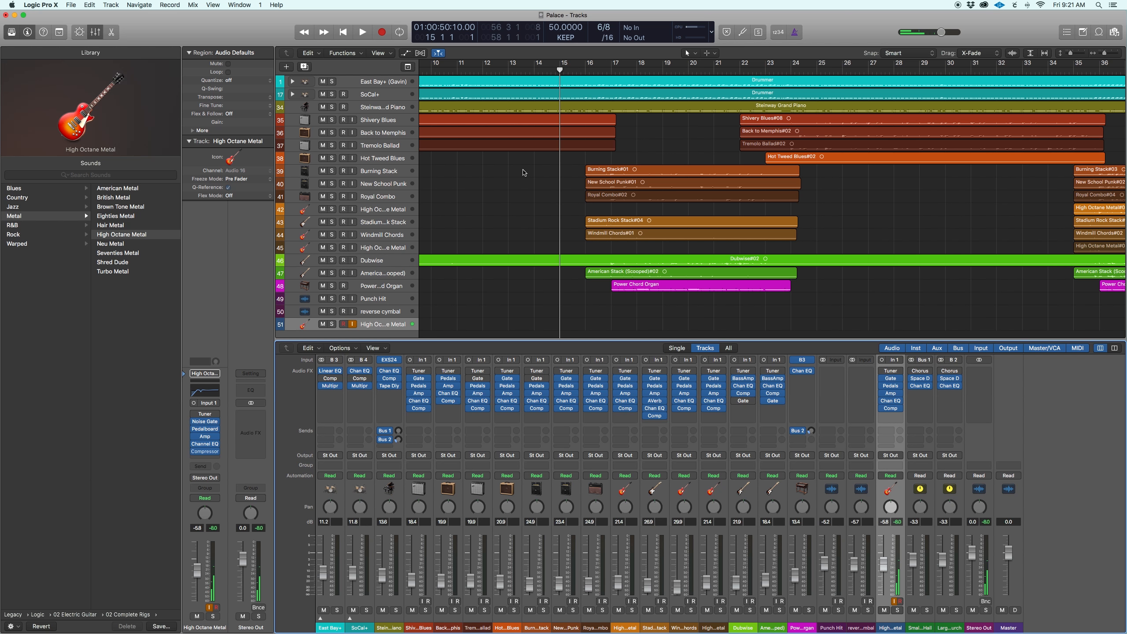
mouse_move(502, 197)
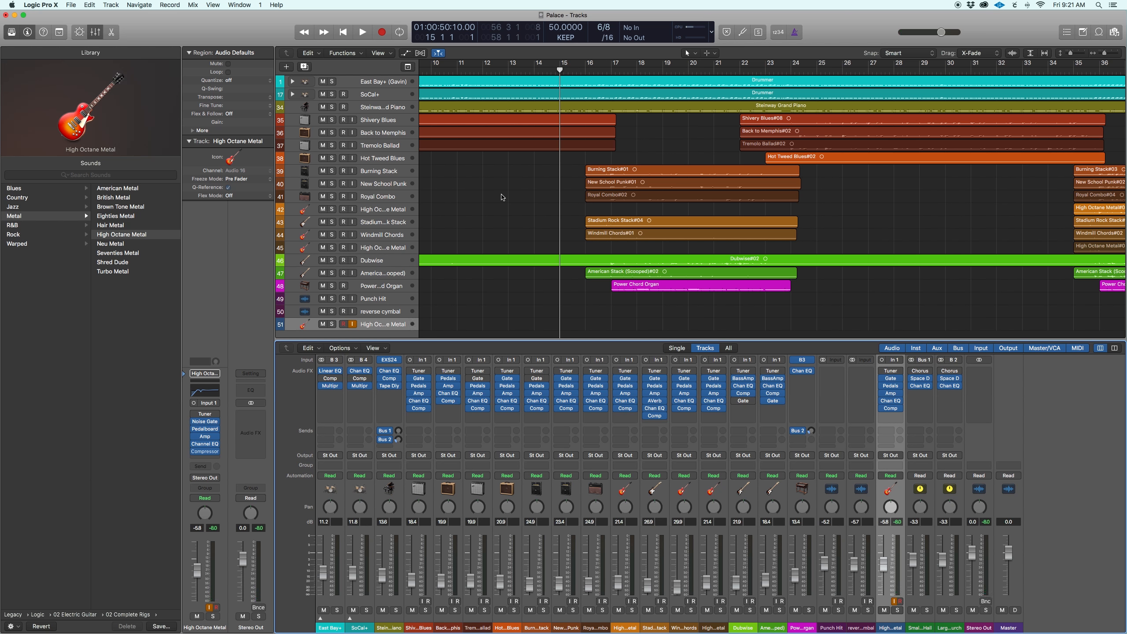
left_click(363, 32)
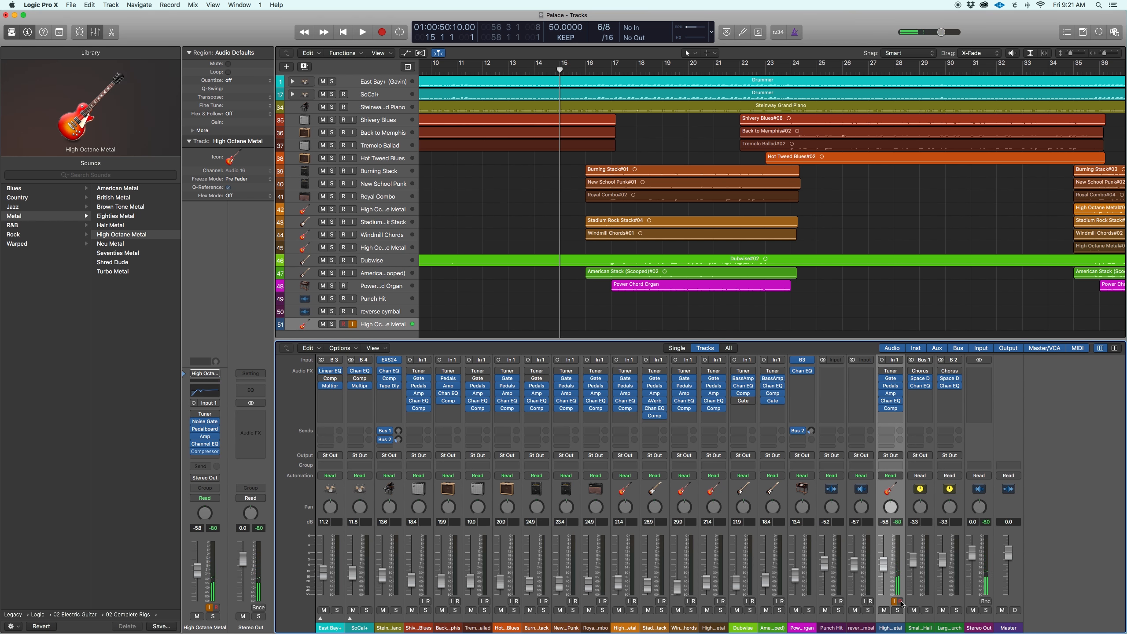
- Toggle the High Octane Metal track's Record Enable button until it is armed
left_click(344, 323)
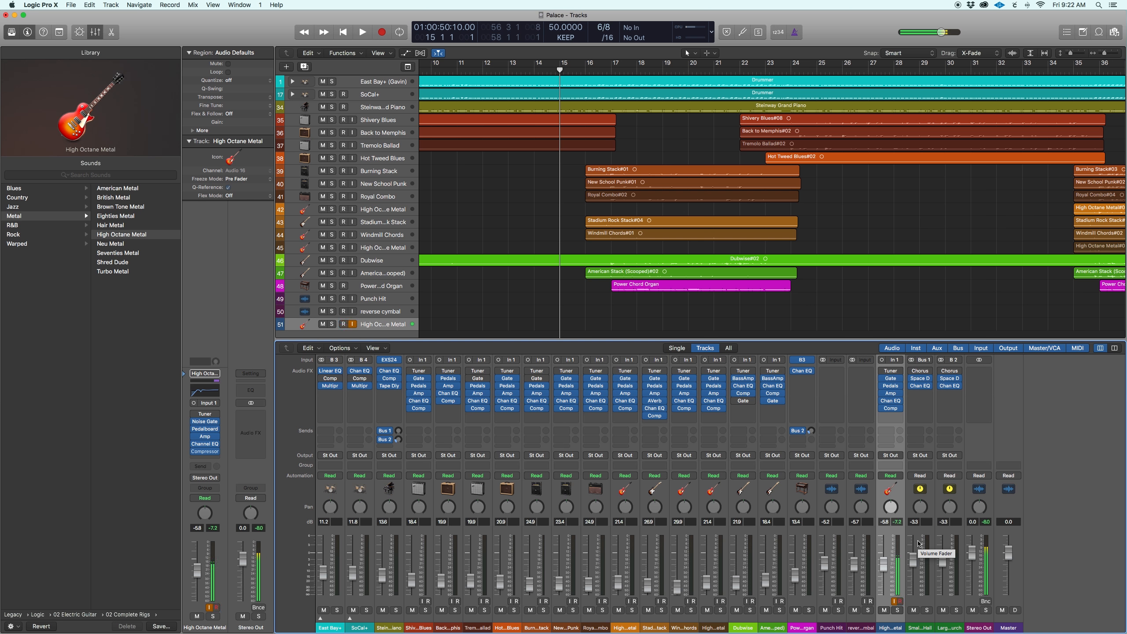
left_click(343, 324)
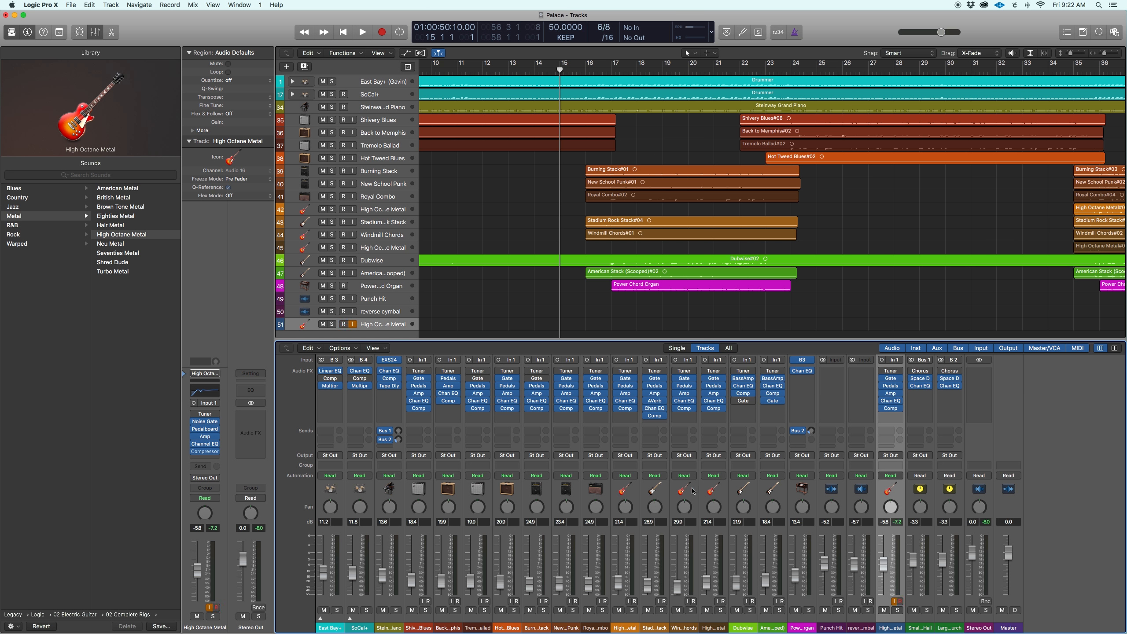
left_click(347, 324)
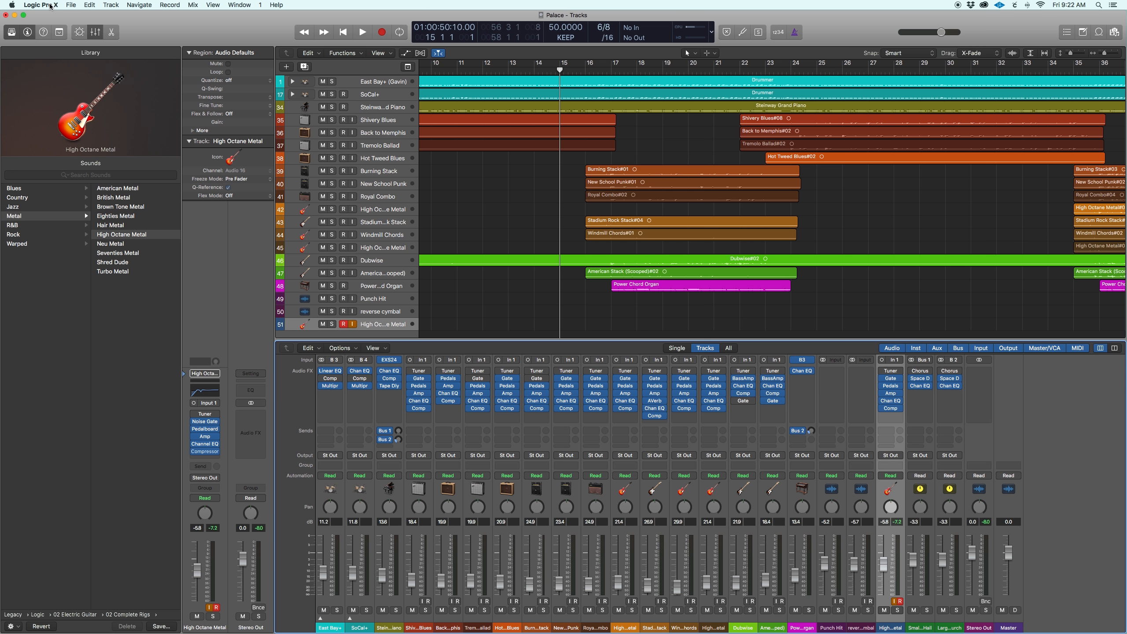
left_click(41, 5)
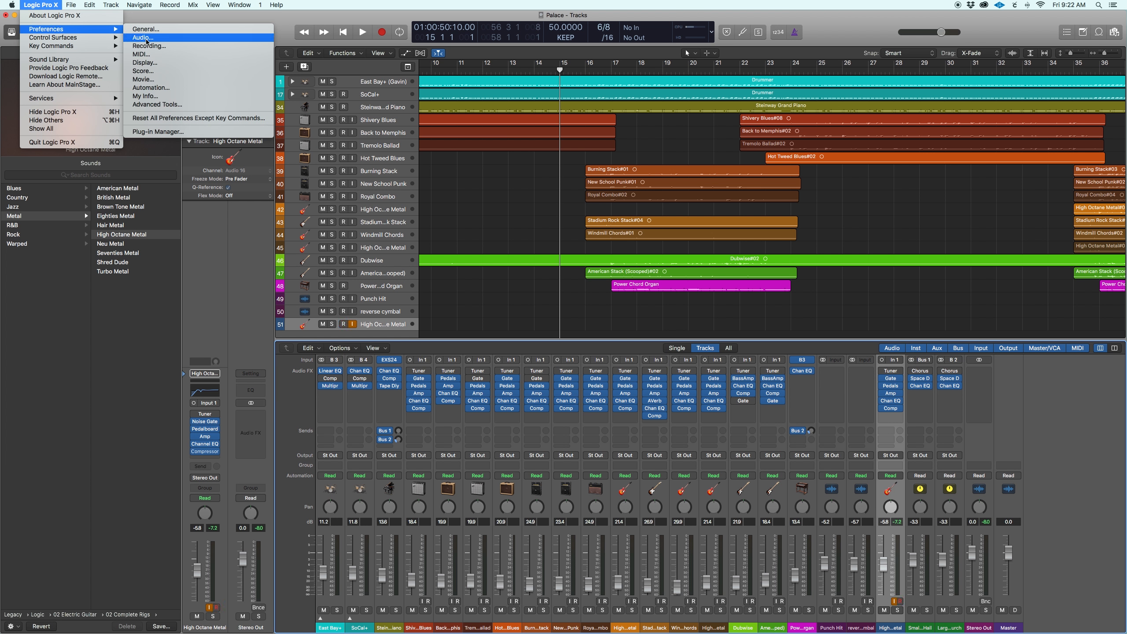
- In Audio preferences, try 32 and 128 samples, then set the I/O buffer to 64 samples
left_click(142, 38)
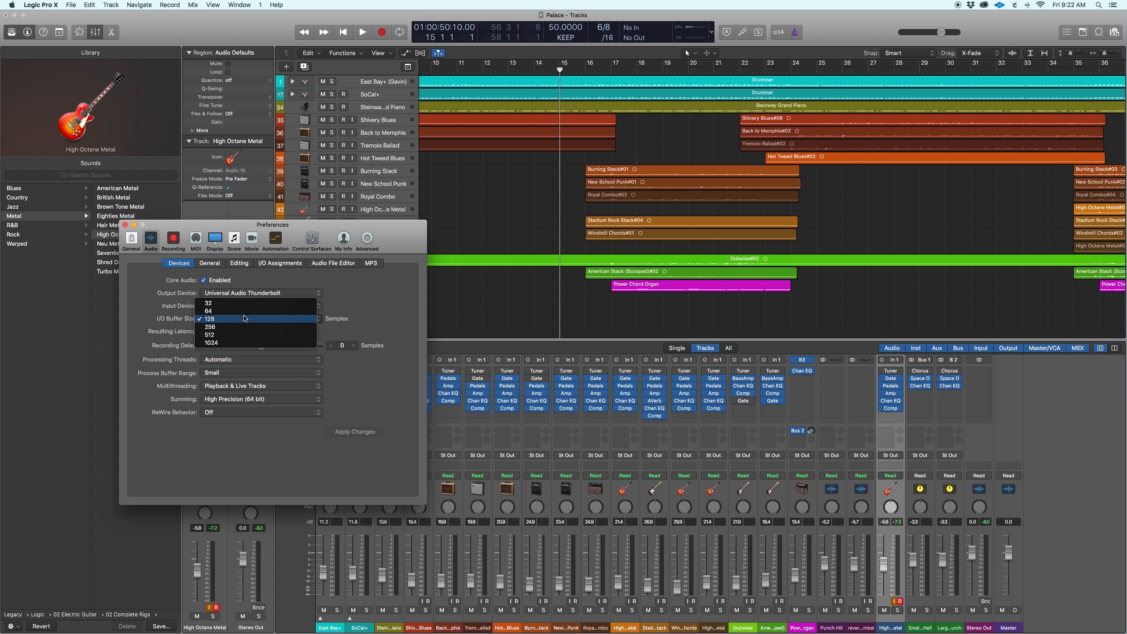
mouse_move(213, 303)
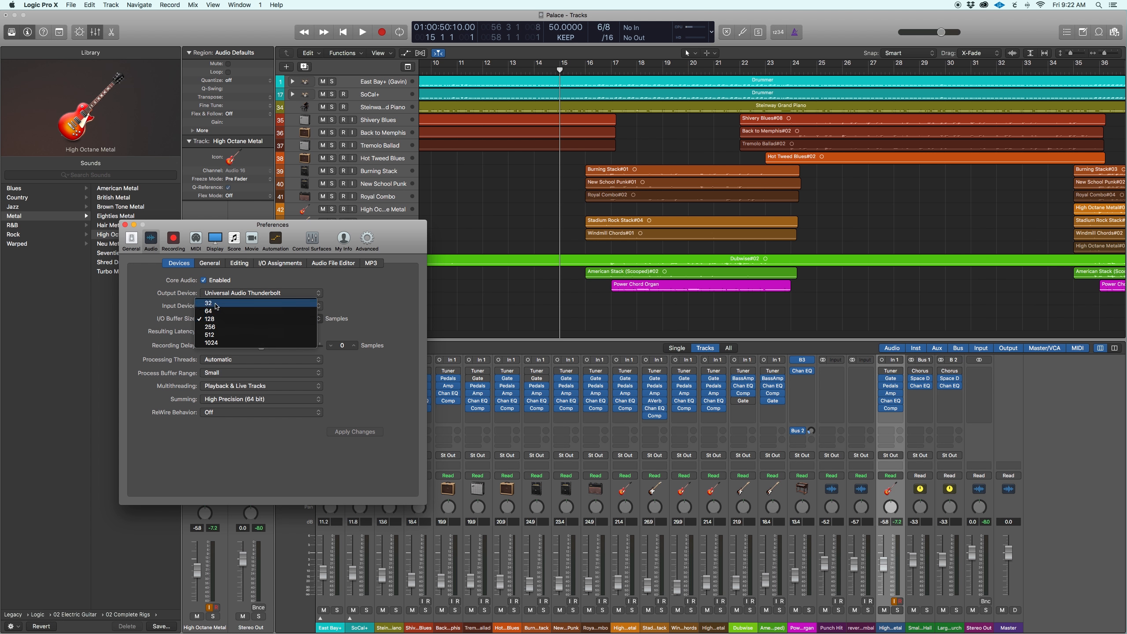
left_click(209, 303)
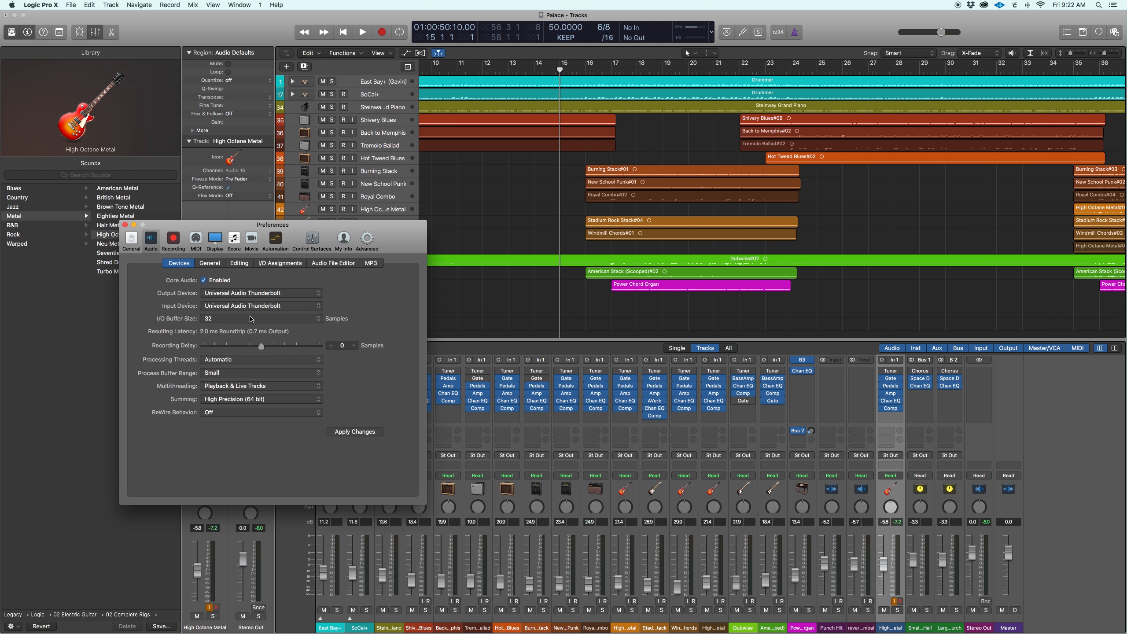
left_click(261, 318)
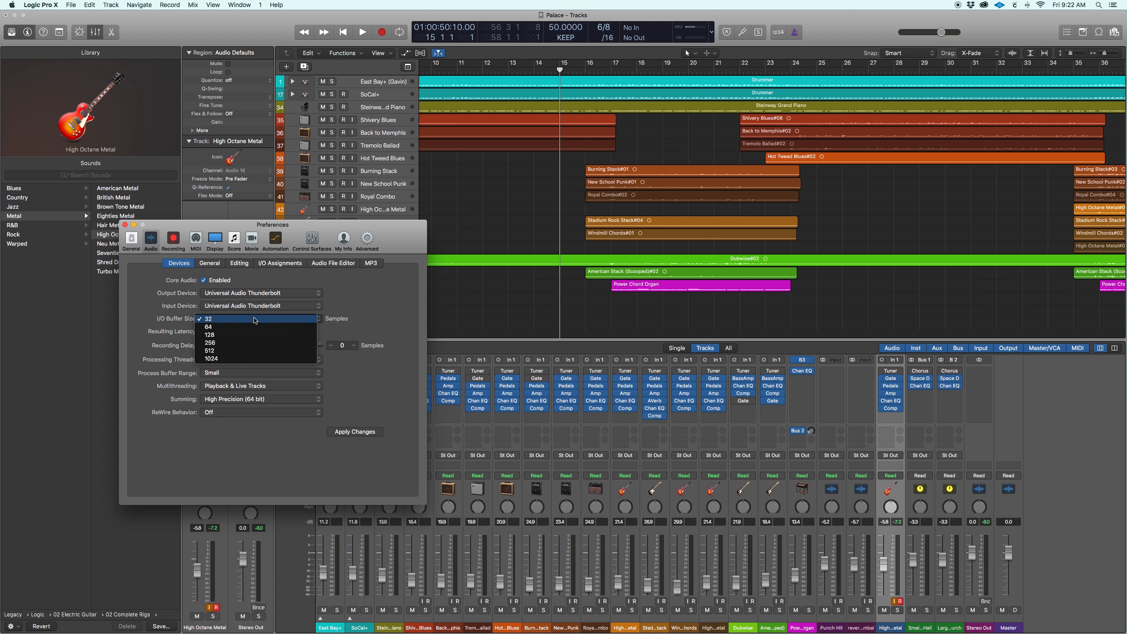
left_click(208, 318)
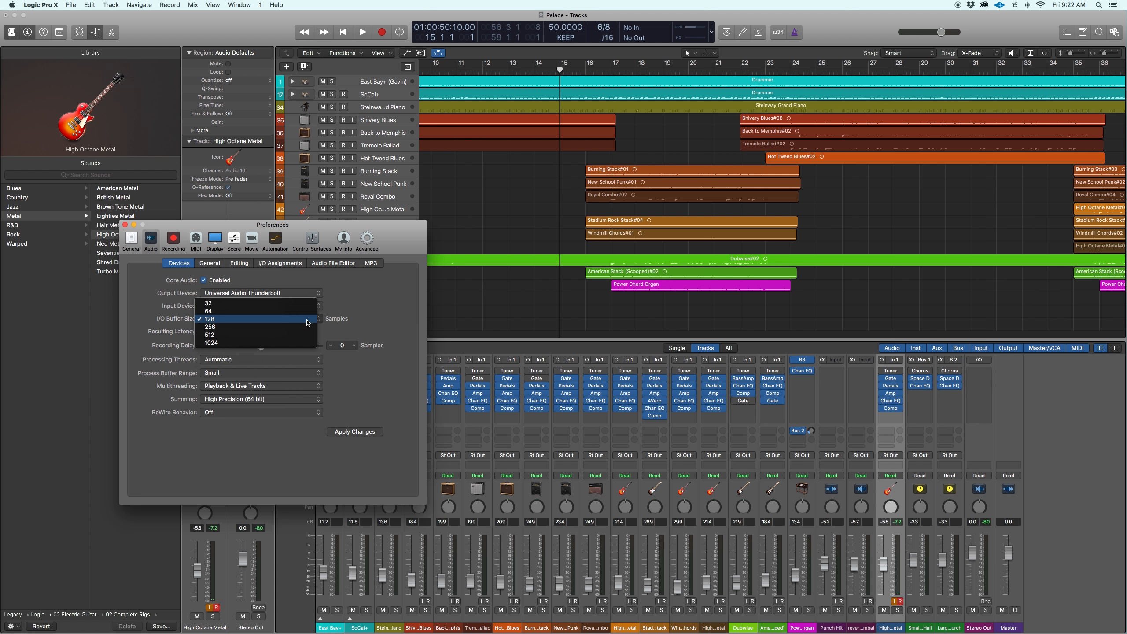
mouse_move(223, 302)
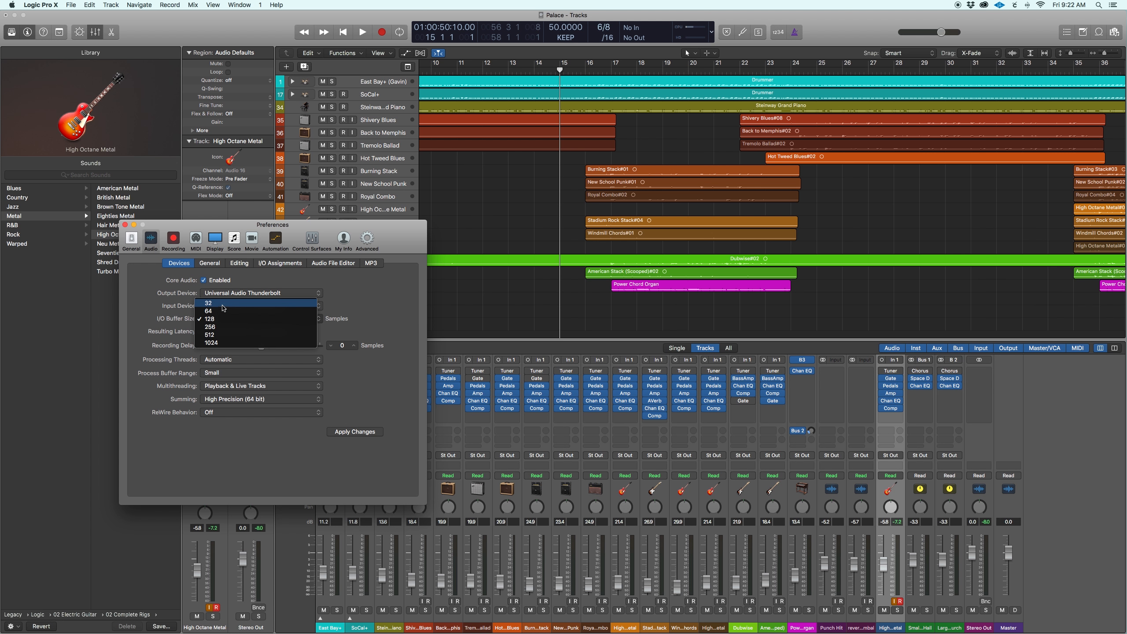
mouse_move(221, 309)
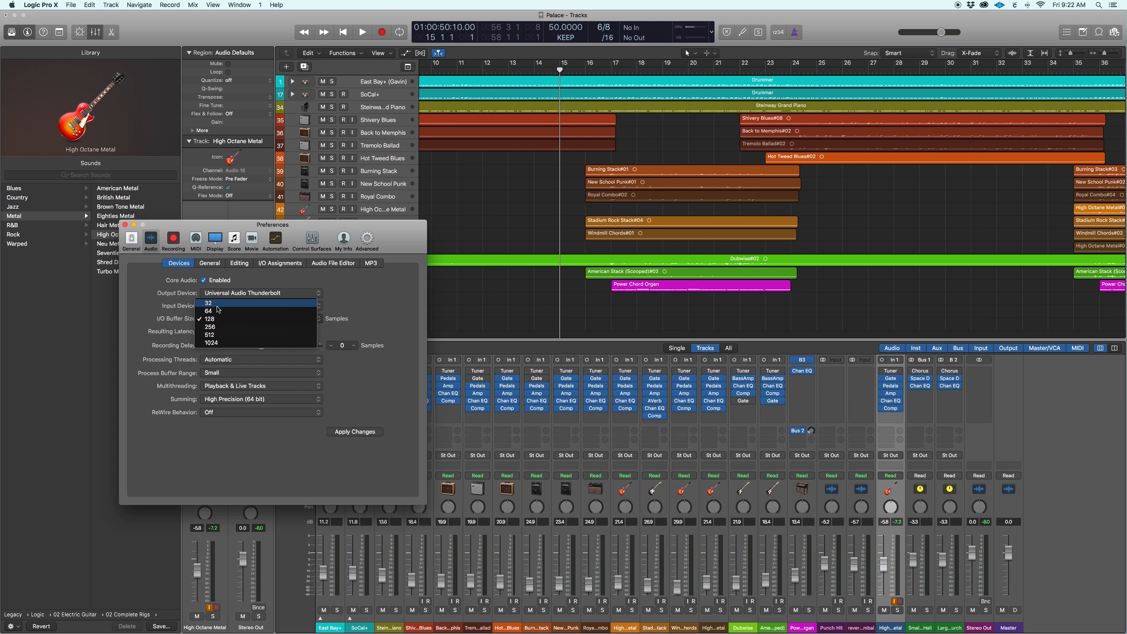
mouse_move(209, 310)
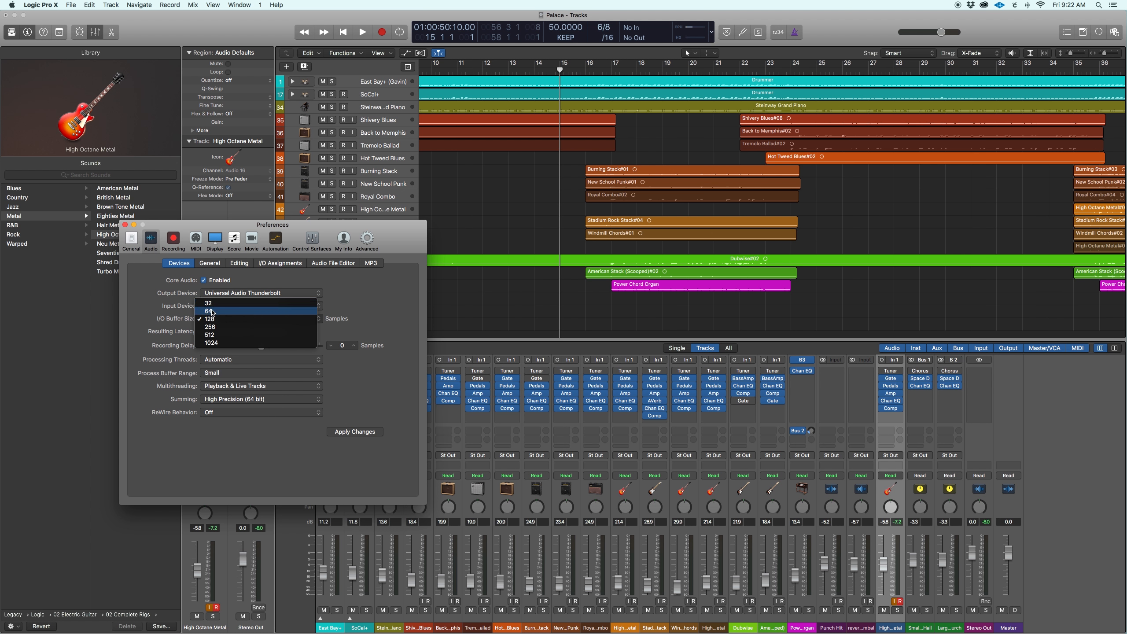
left_click(209, 310)
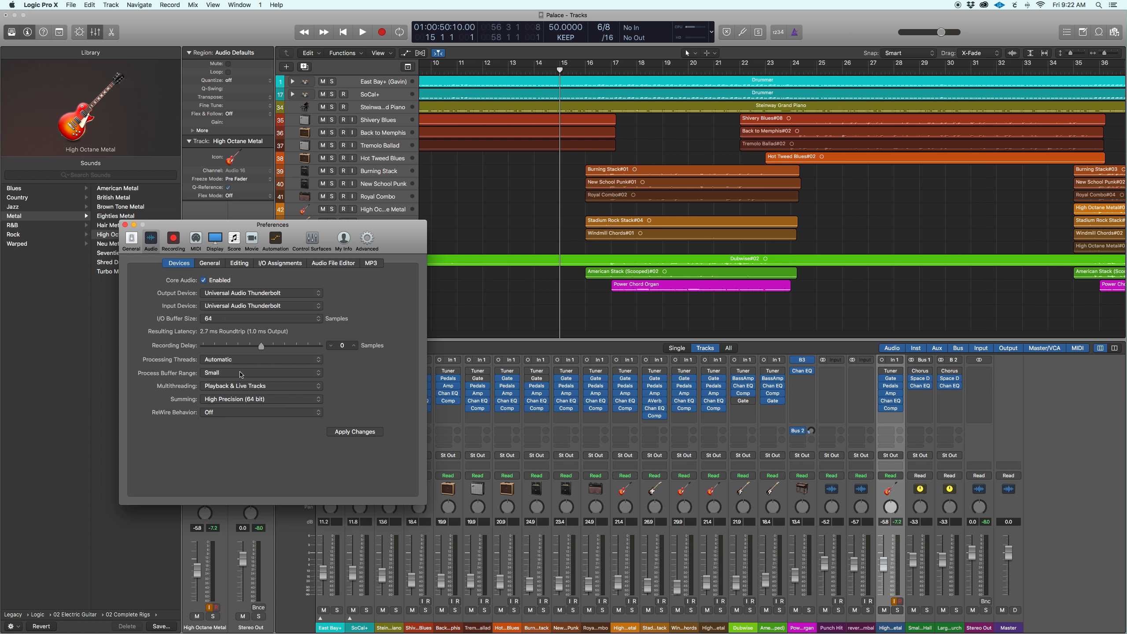
- Set Process Buffer Range to Small and apply the 64-sample audio device settings
left_click(261, 373)
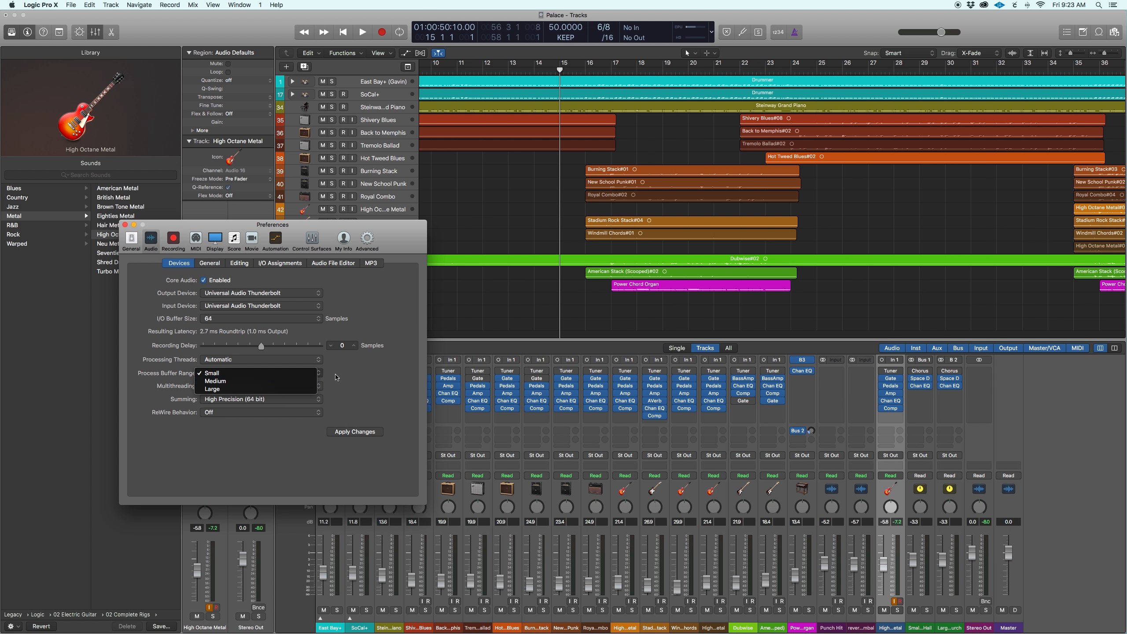
left_click(235, 386)
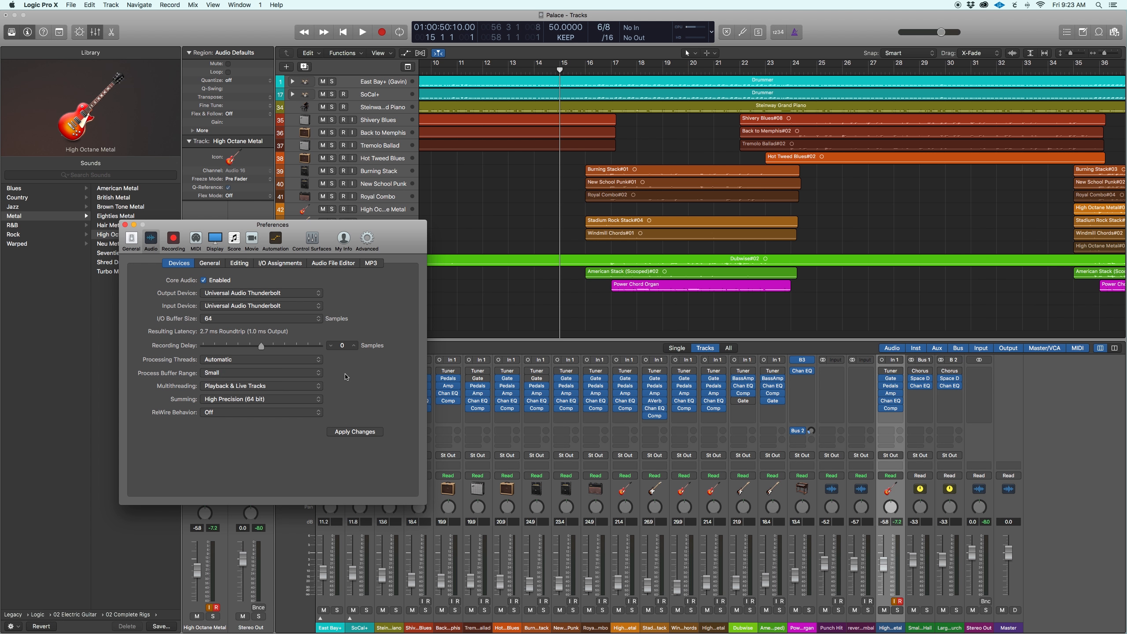
mouse_move(354, 436)
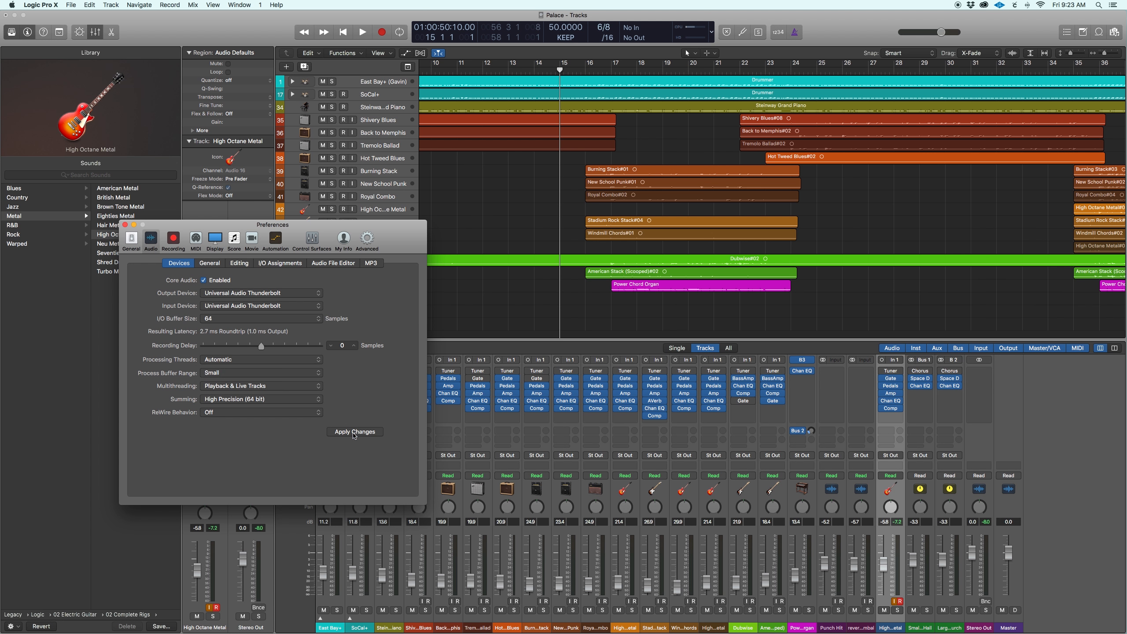
left_click(354, 432)
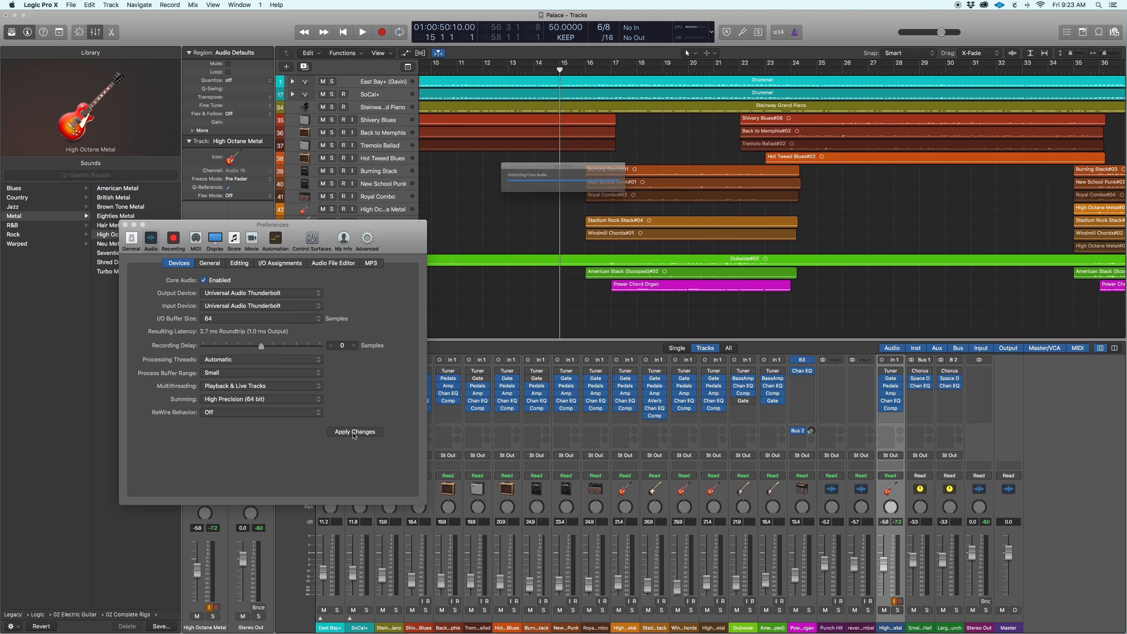
left_click(354, 432)
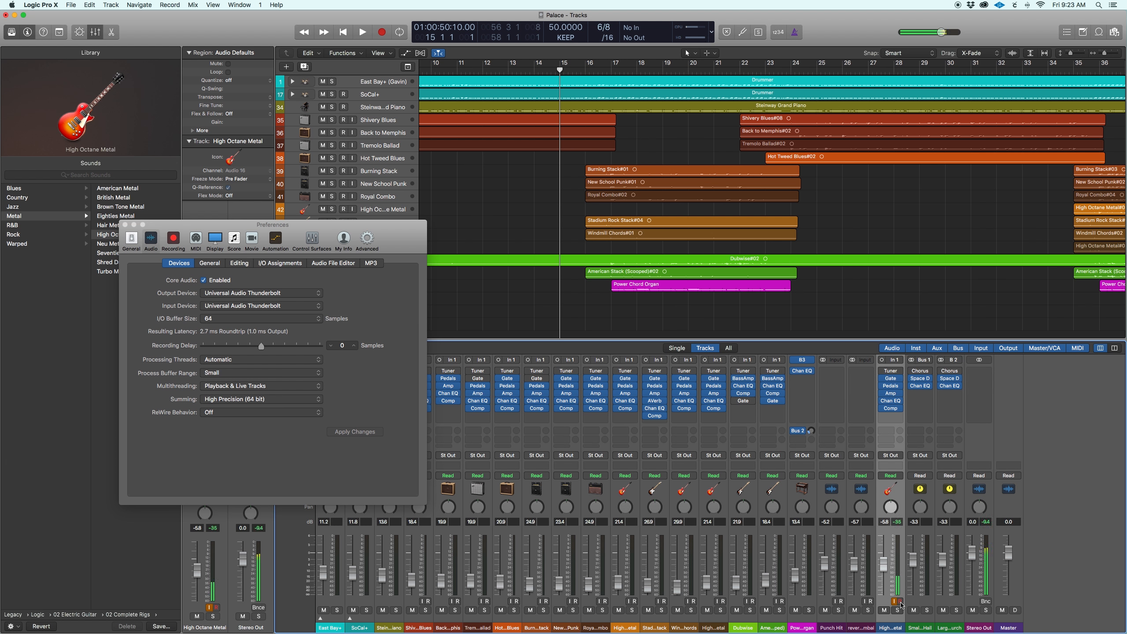
mouse_move(901, 608)
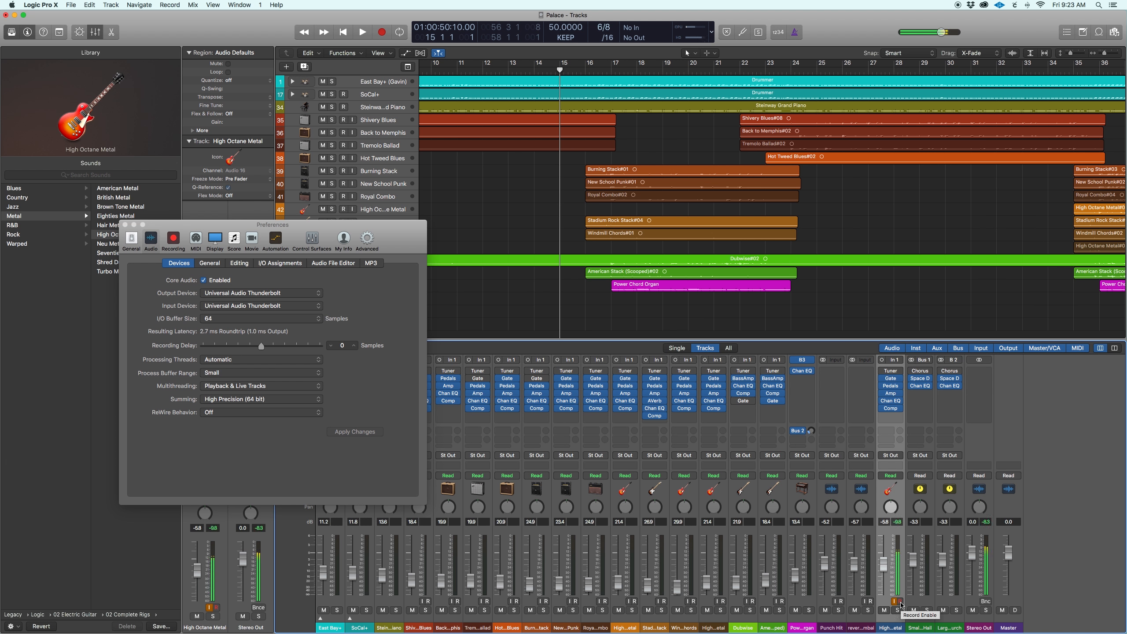
left_click(899, 601)
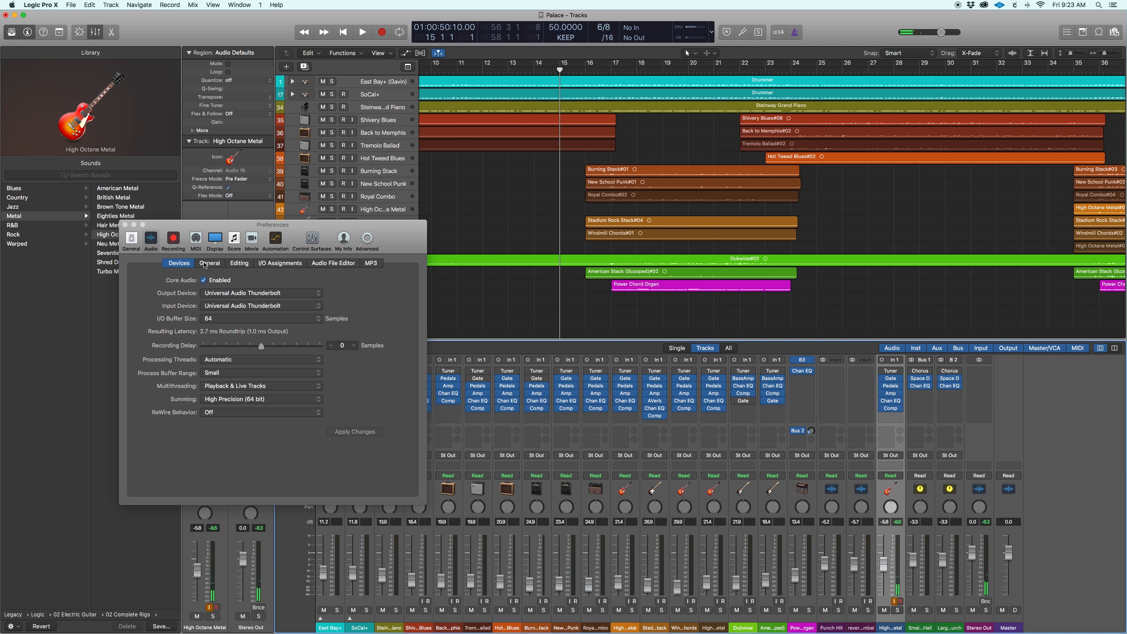
- On the General audio tab, enable Low Latency Mode with a 5 ms limit
left_click(209, 262)
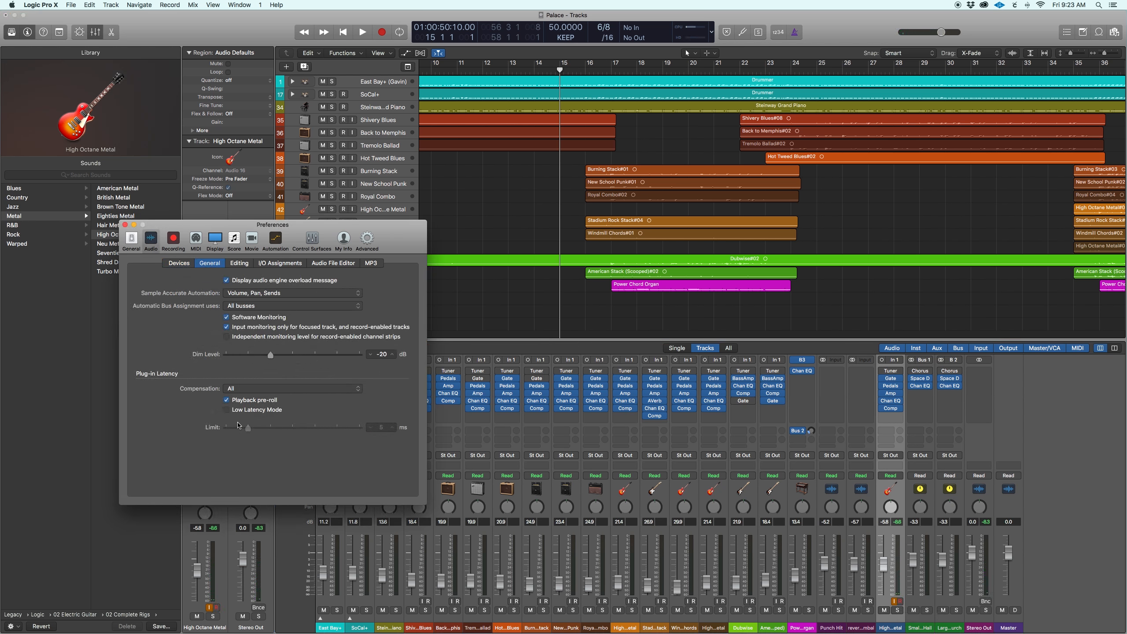
left_click(228, 409)
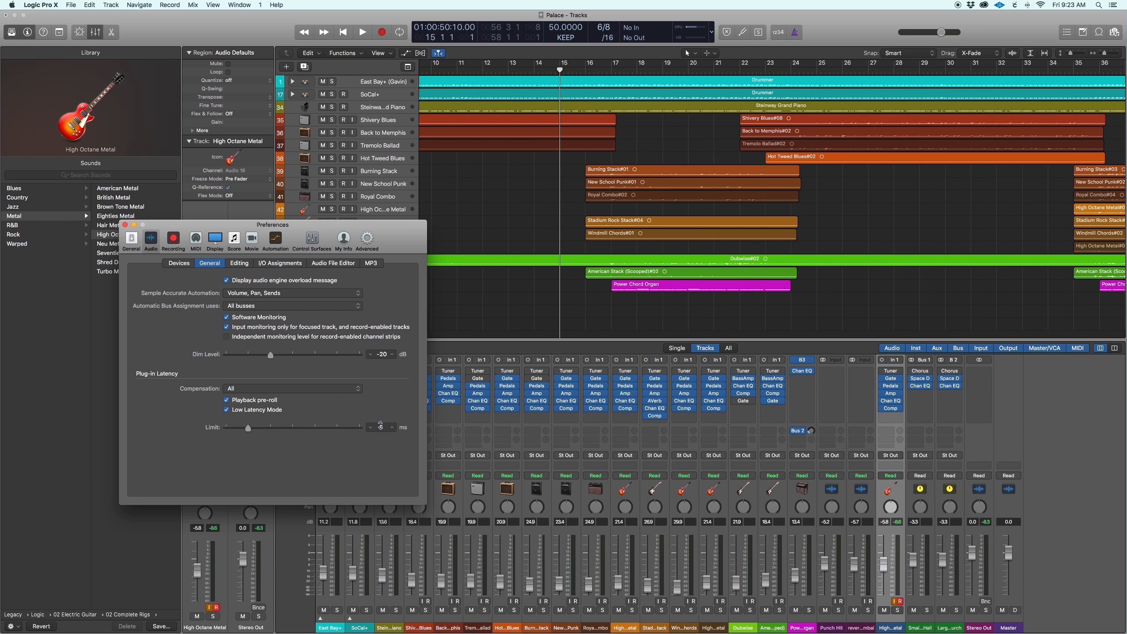
left_click(380, 425)
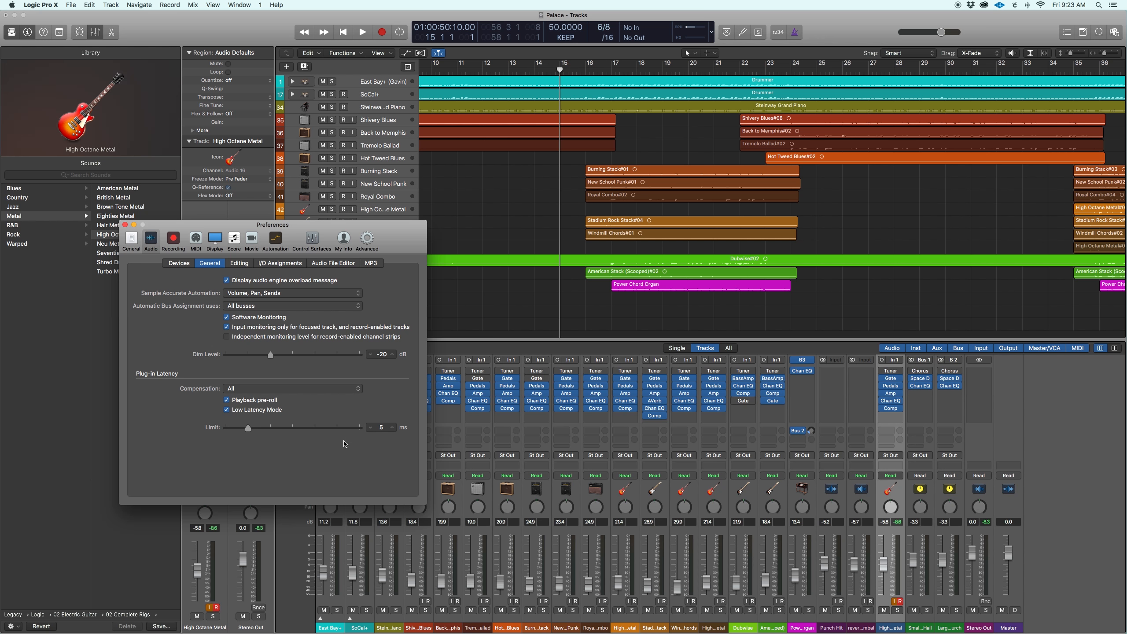
mouse_move(464, 304)
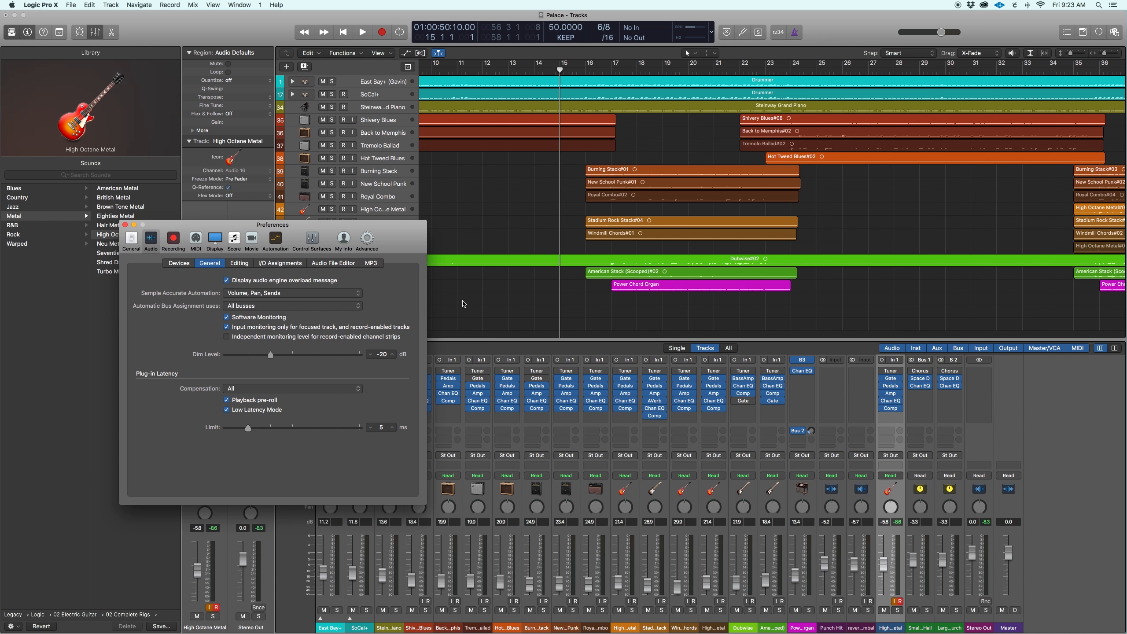
mouse_move(466, 304)
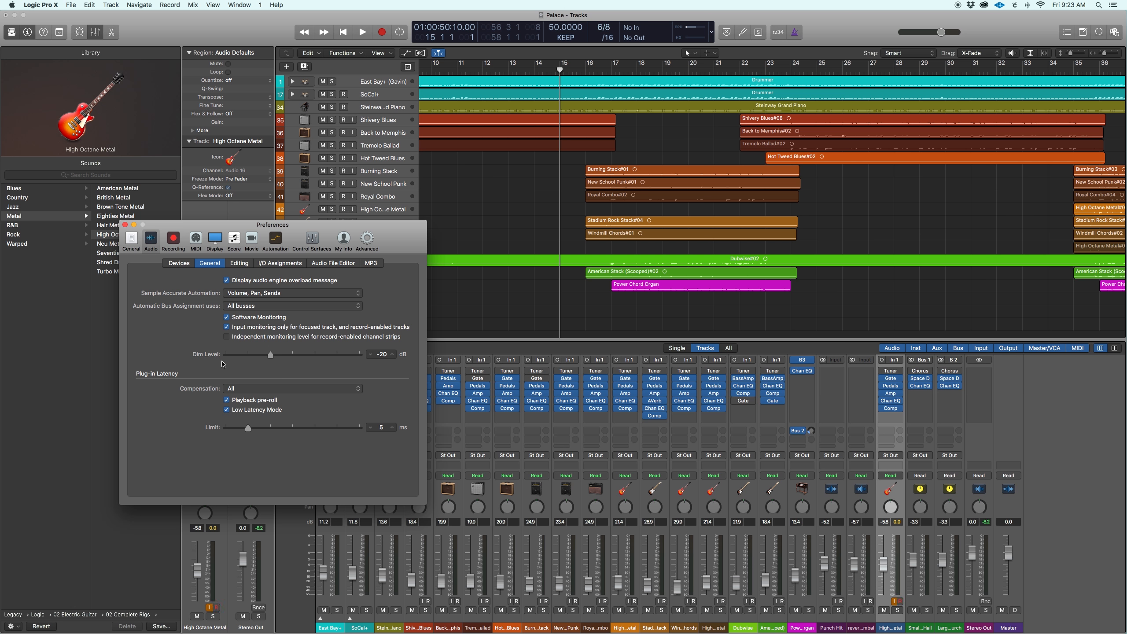
mouse_move(258, 358)
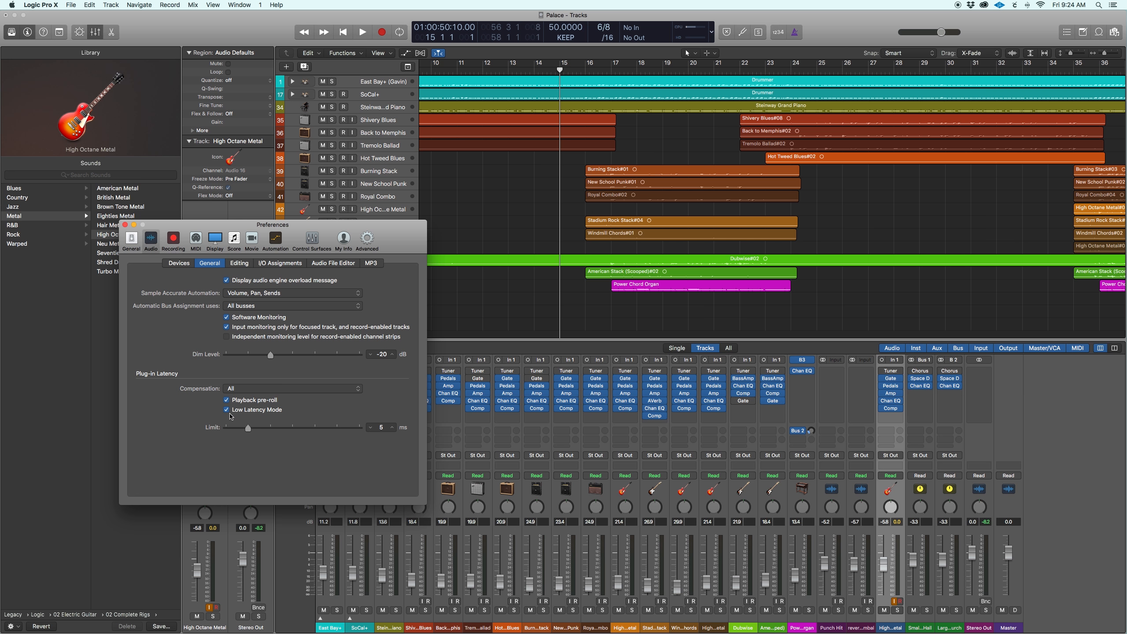
- Disable Low Latency Mode, close Preferences, and re-arm the High Octane Metal track
left_click(227, 410)
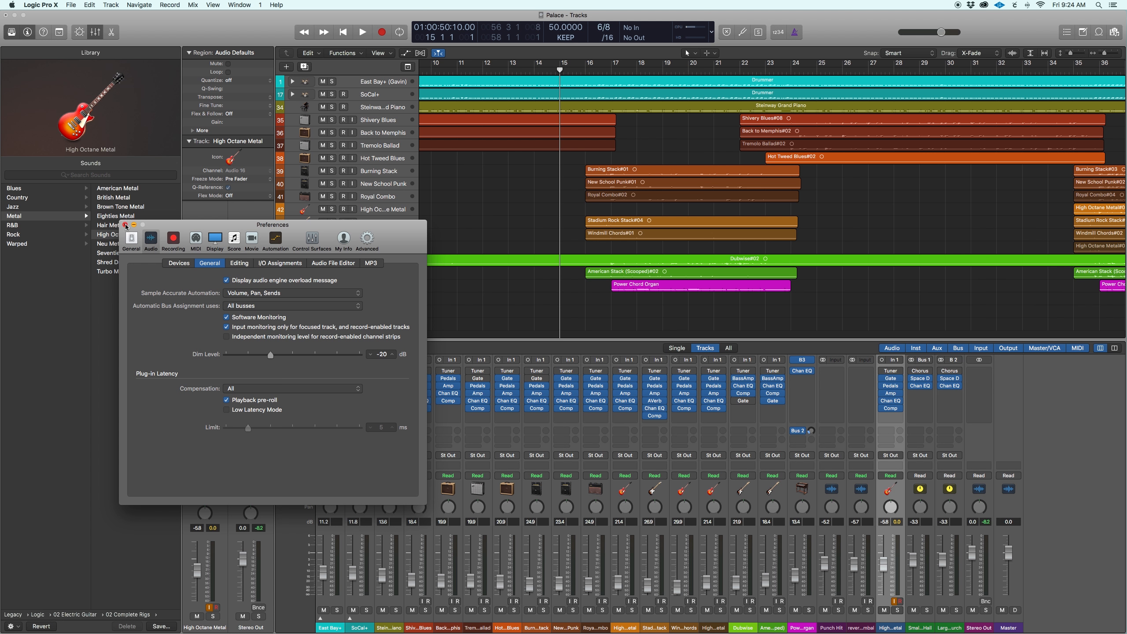
left_click(124, 225)
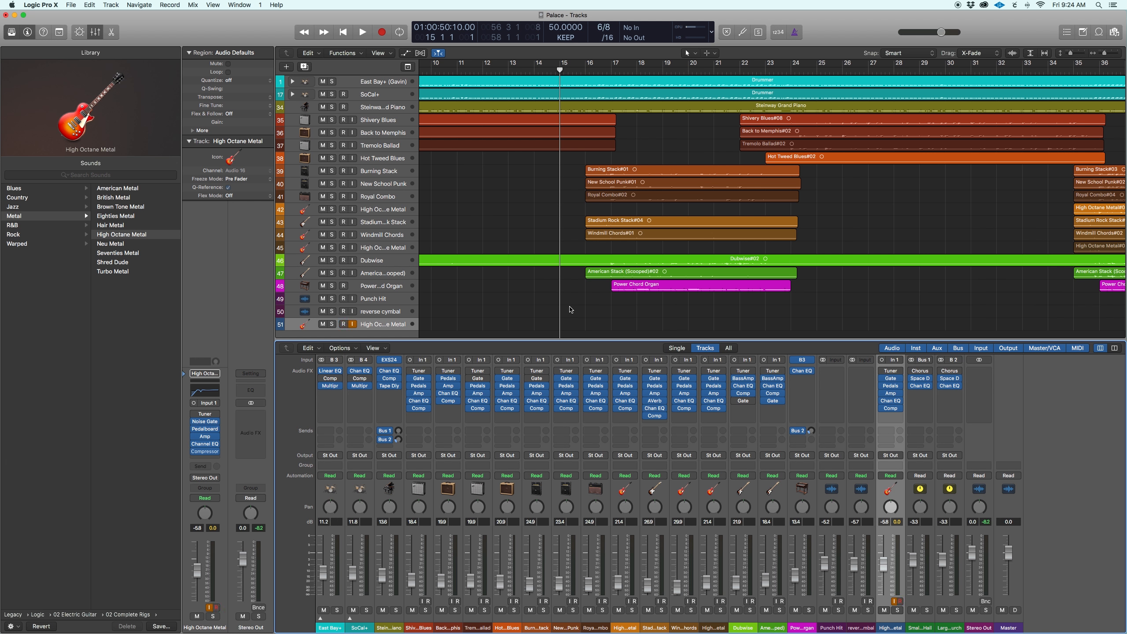
left_click(344, 324)
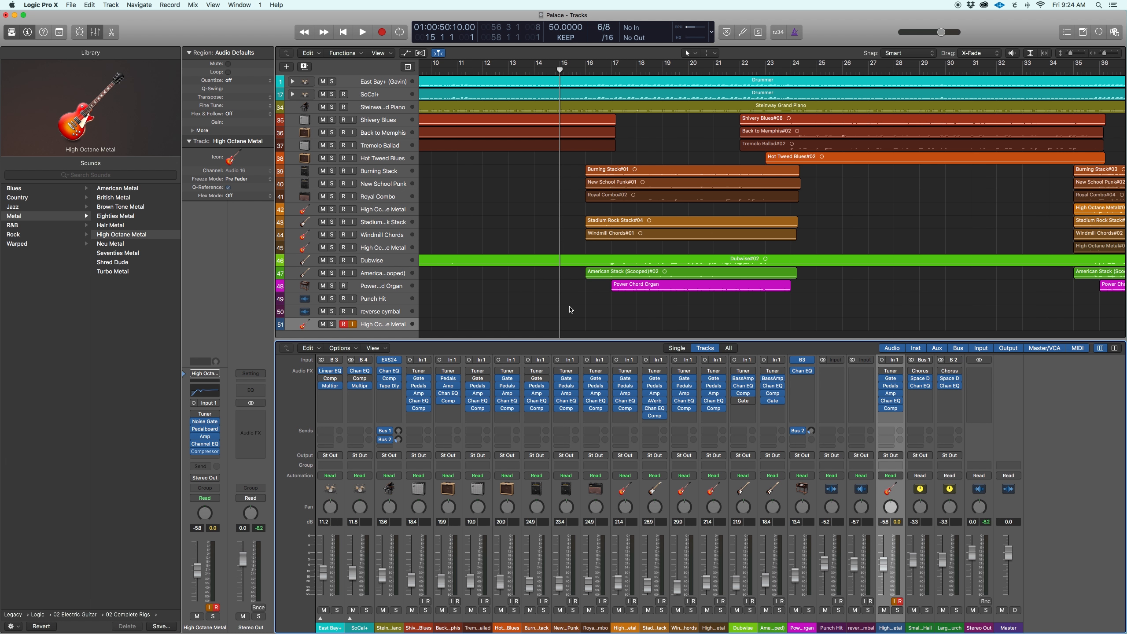